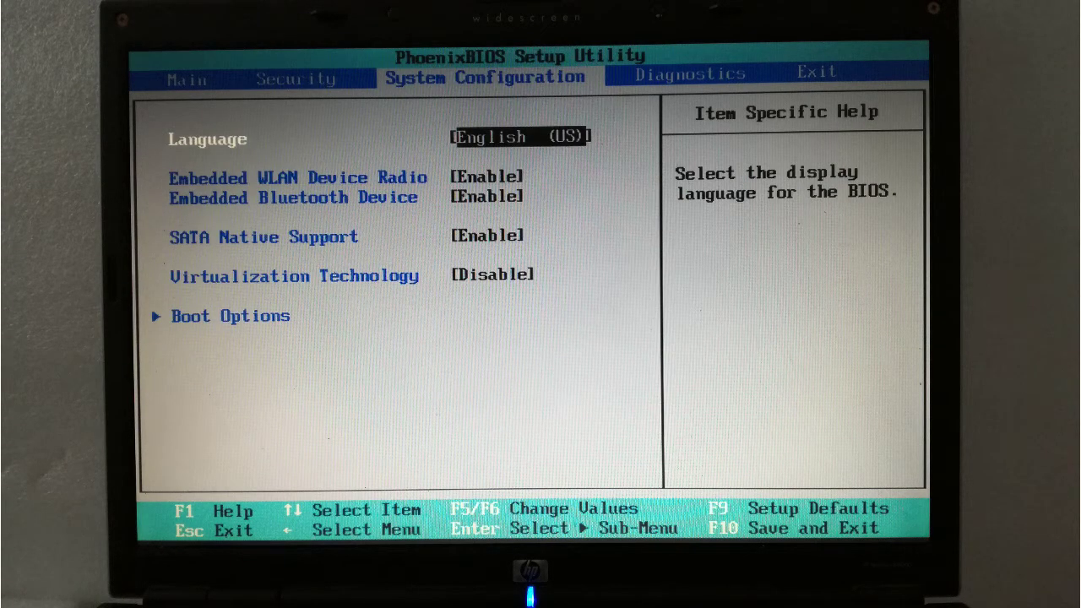
Move down past the WLAN, Bluetooth and SATA Native Support settings to Boot Options.
key("down")
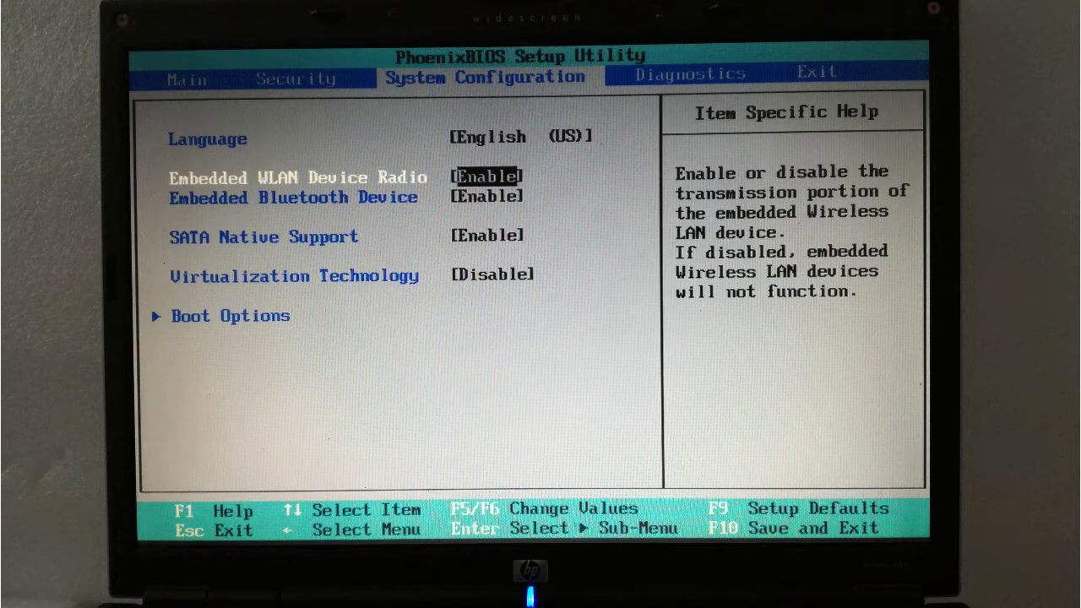
key("Down")
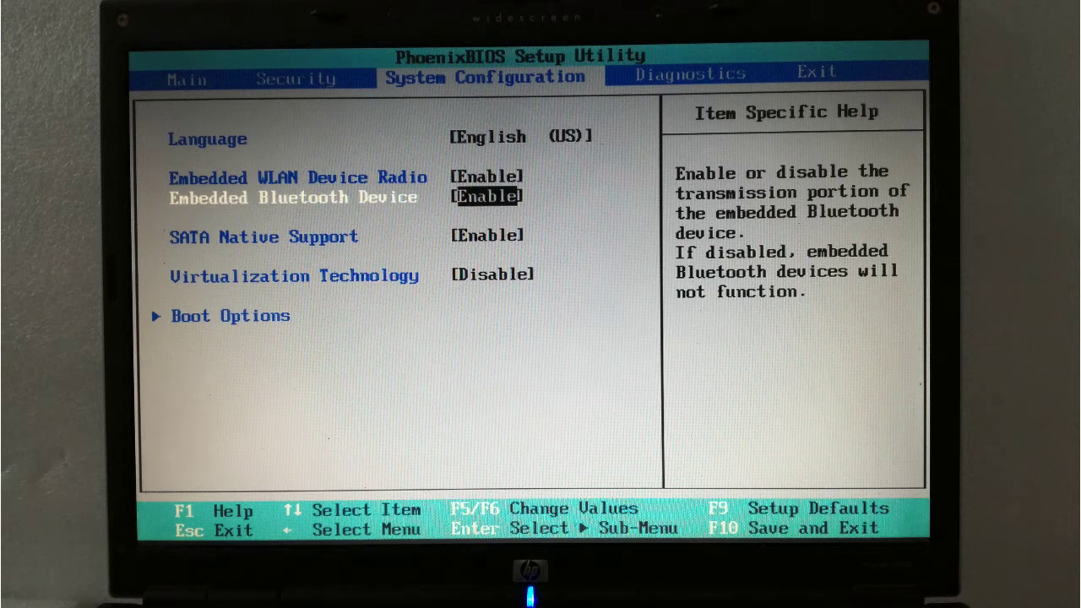
key("down")
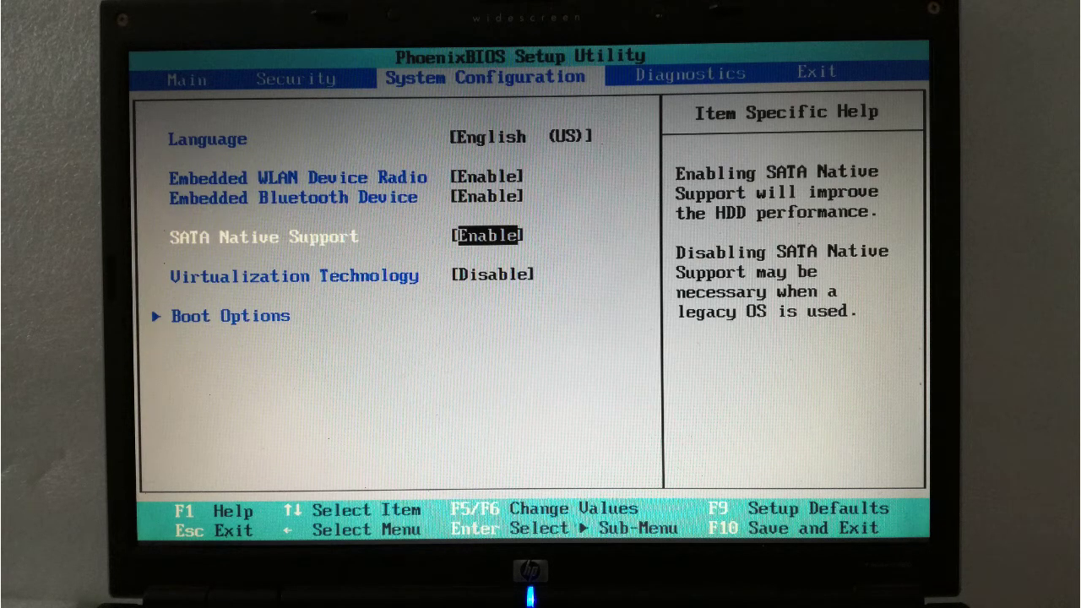
key("down")
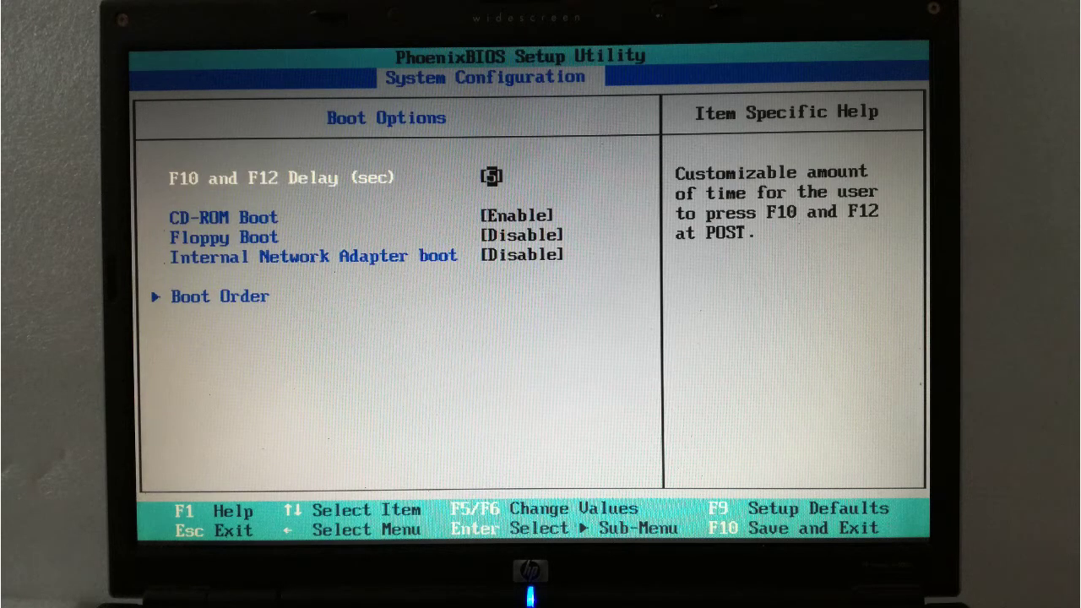
key("Down")
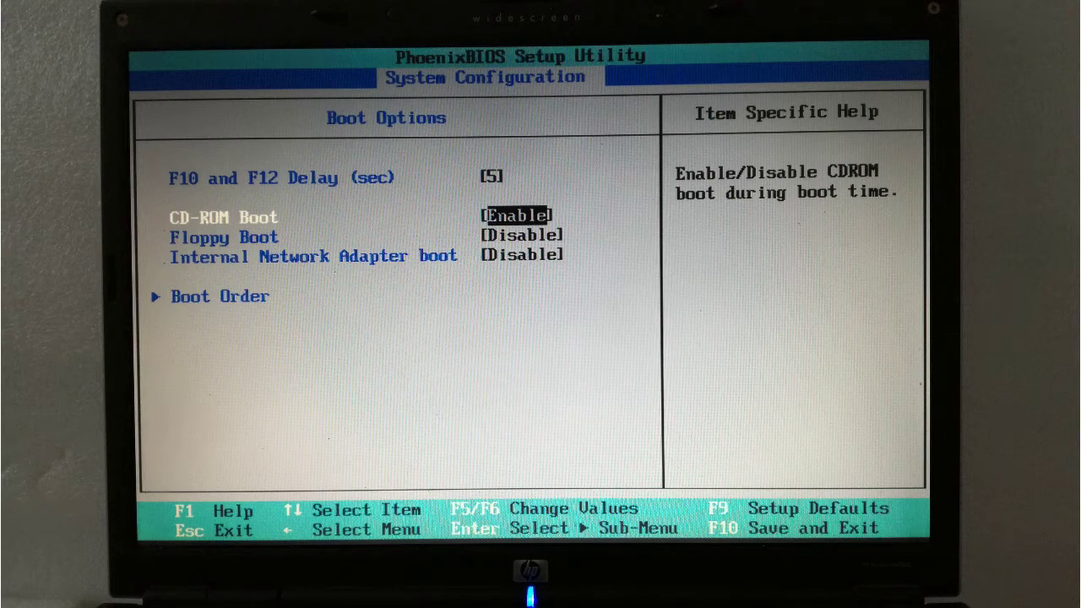
key("Down")
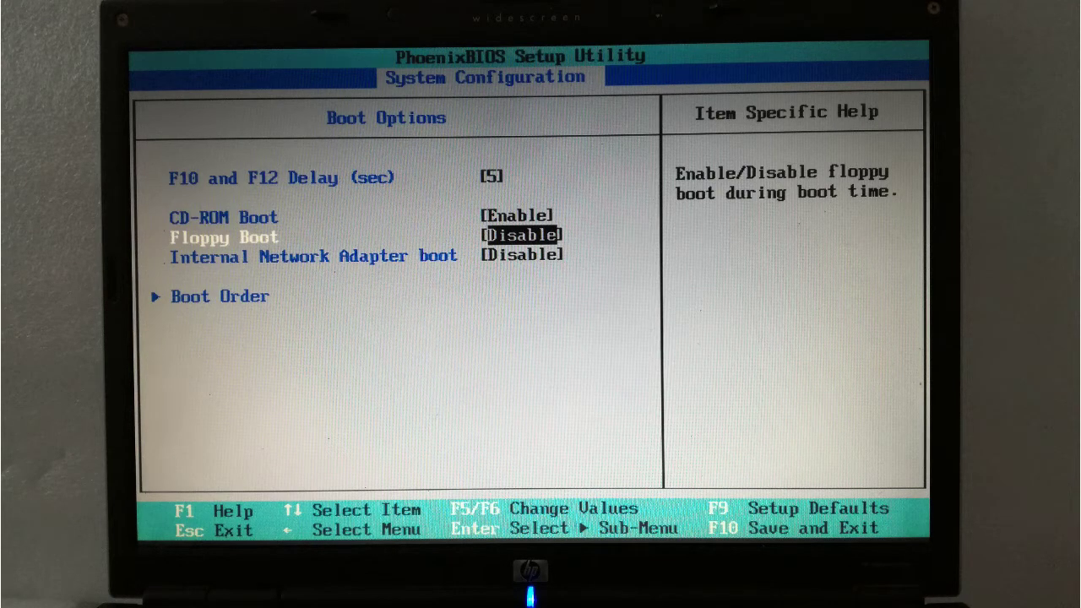
key("Down")
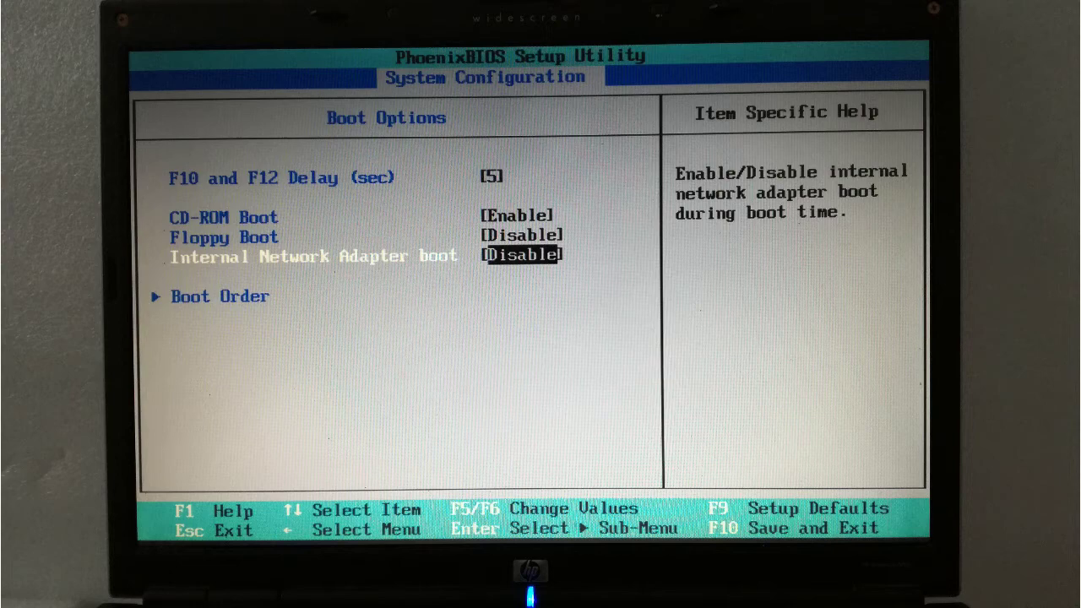
Move ATAPI CD/DVD ROM Drive to first place in the Boot Order, ahead of Notebook Hard Drive.
key("Down")
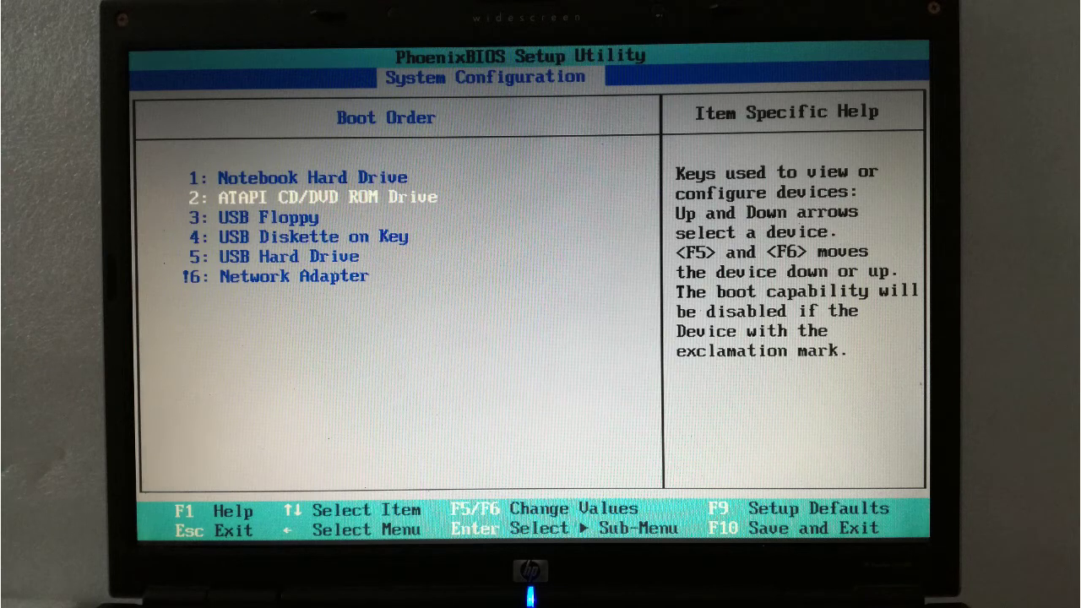
key("F6")
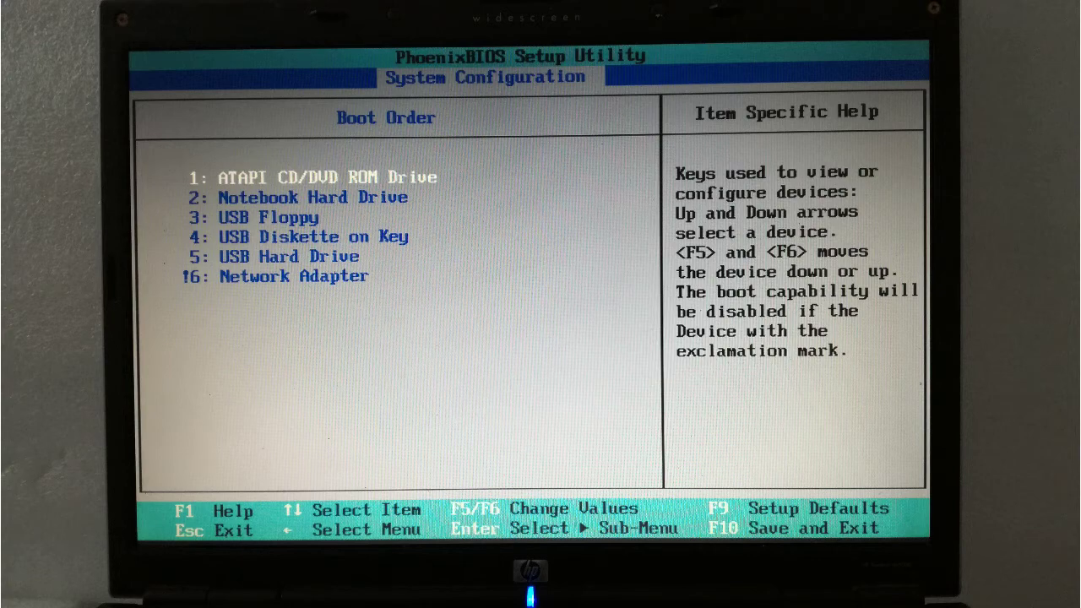
key("F10")
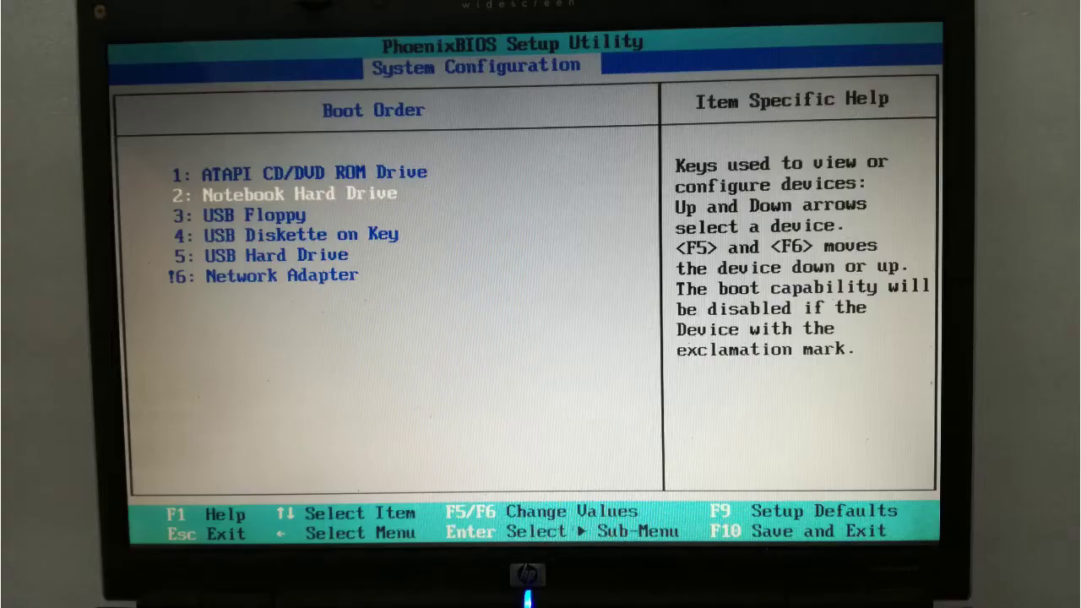
Raise USB Hard Drive to first boot position, then request Save and Exit.
key("Down")
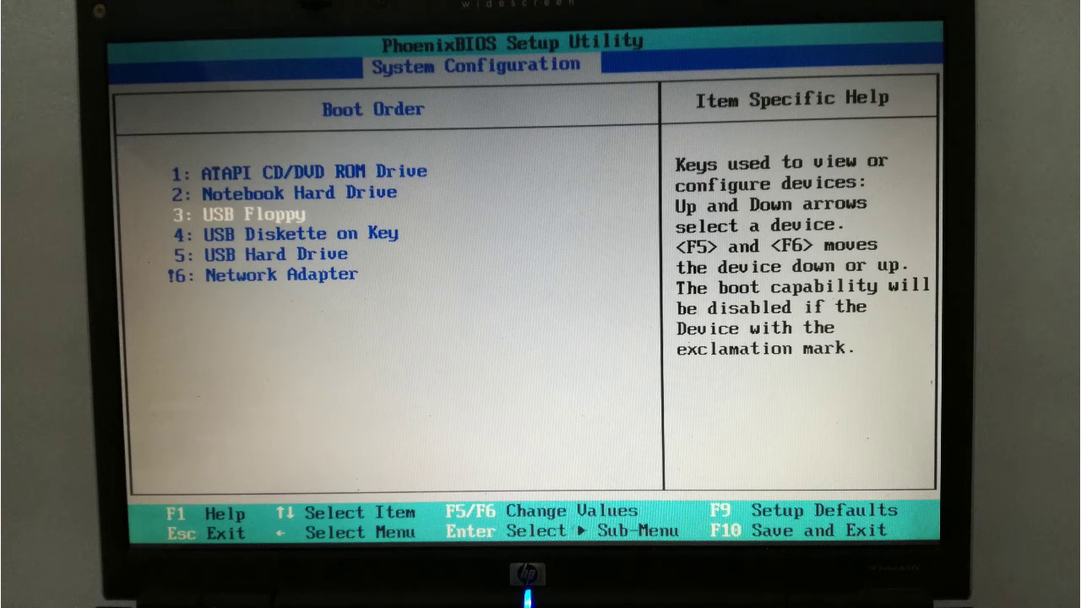
key("down")
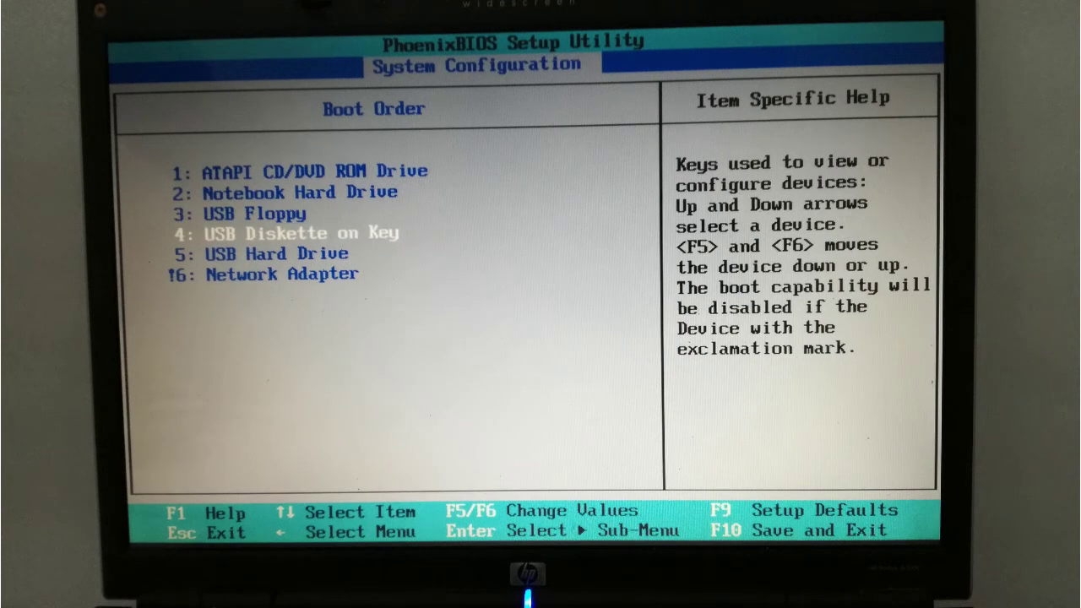
key("Down")
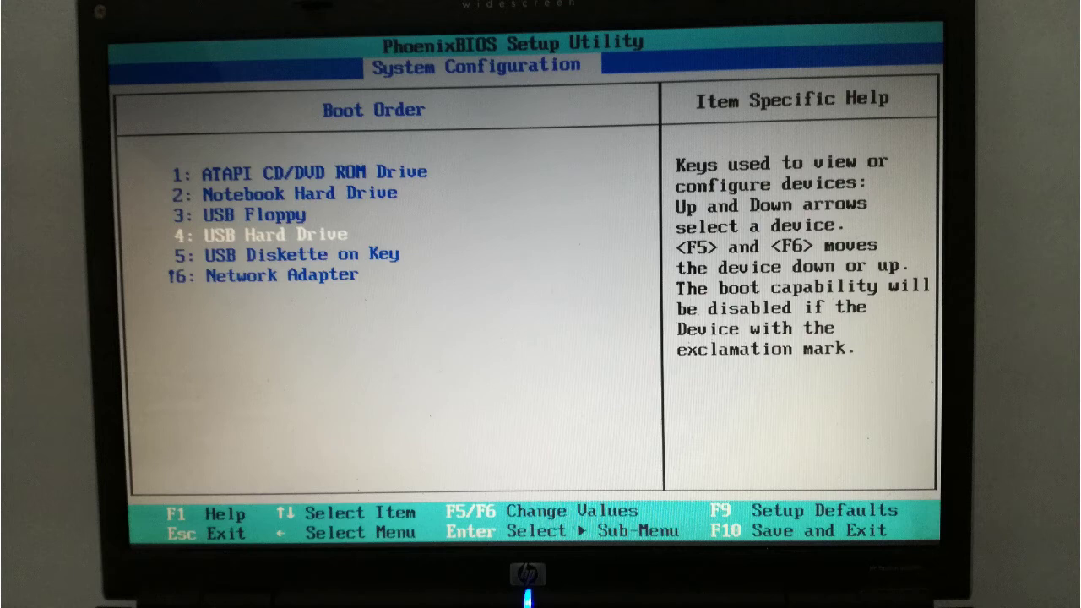
key("F6")
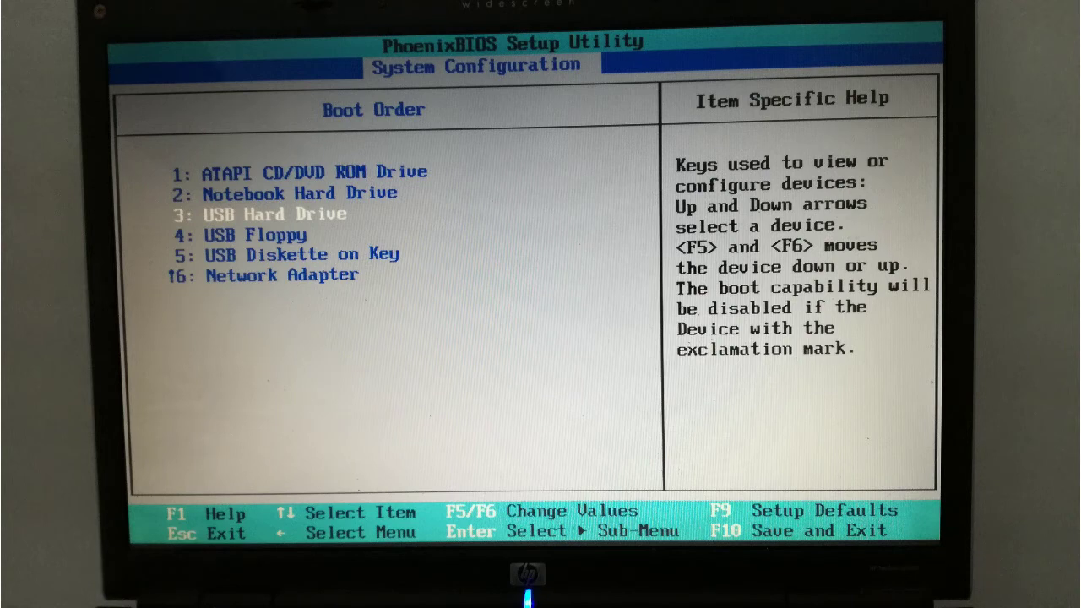
key("F6")
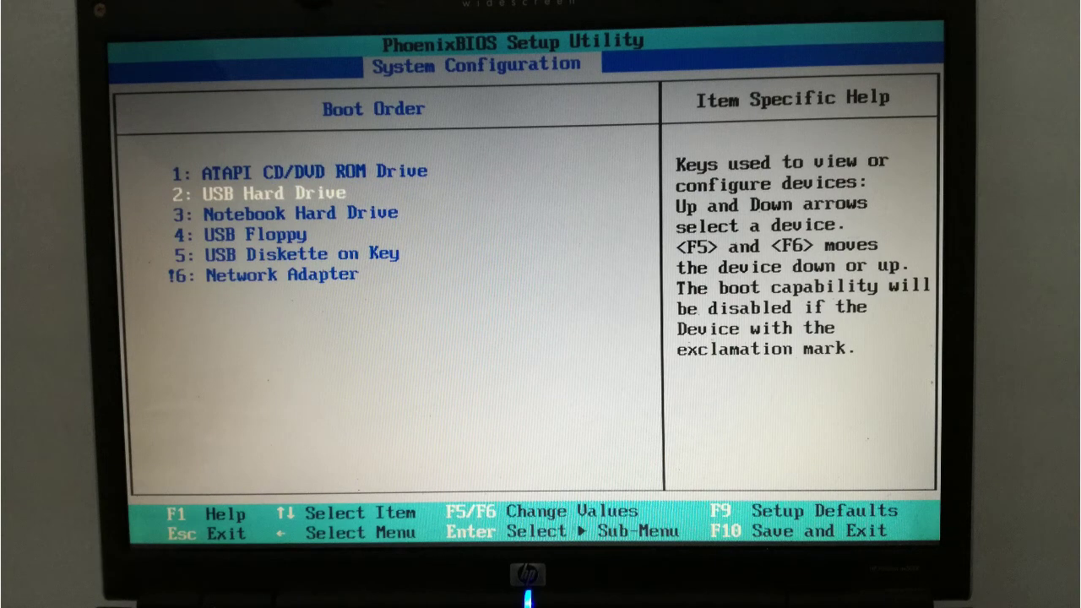
key("F6")
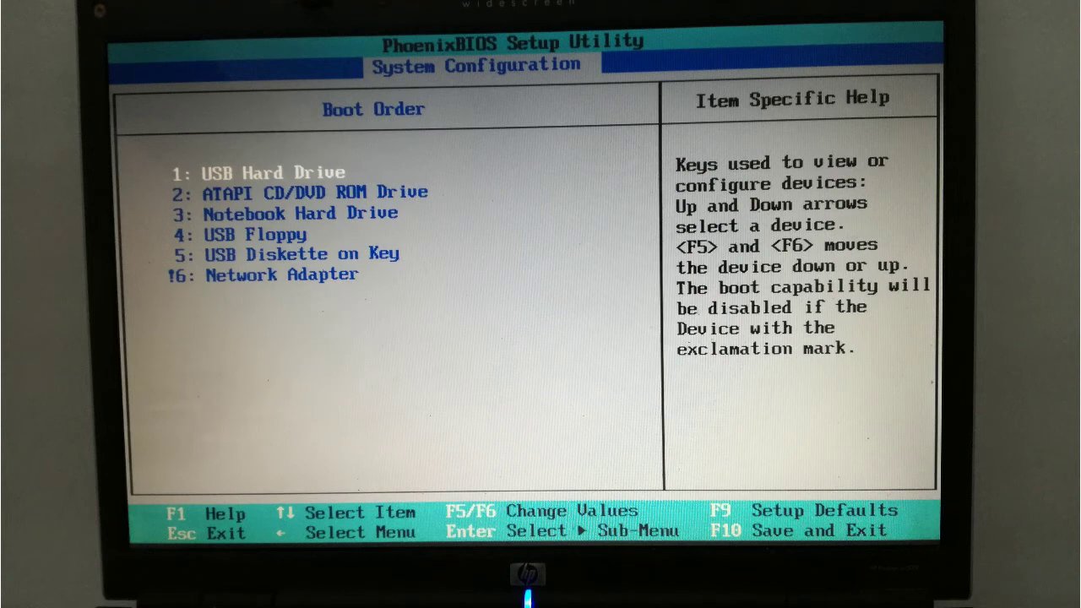
key("f10")
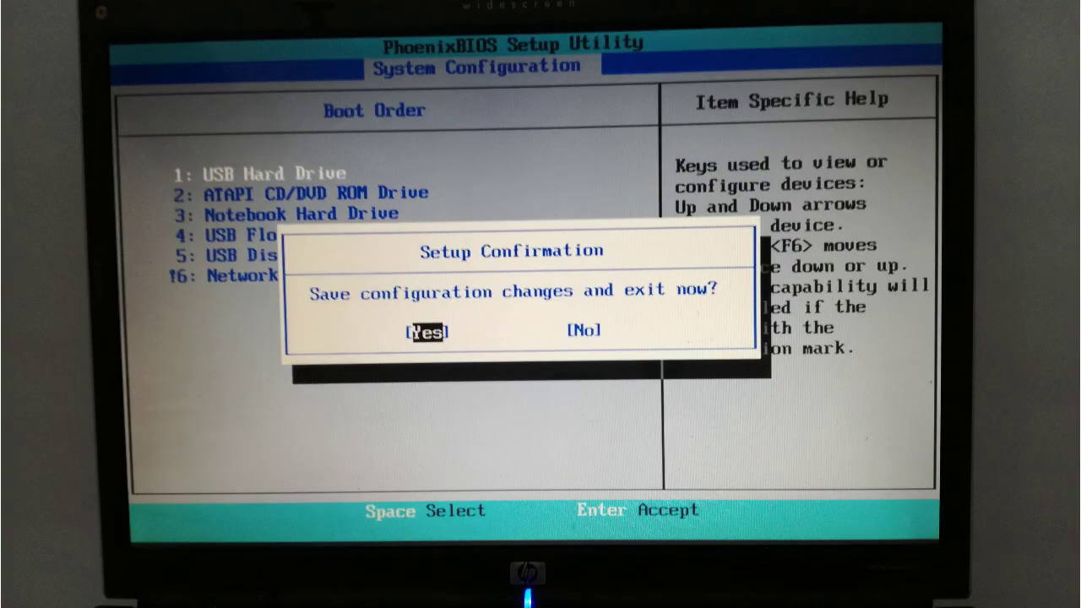